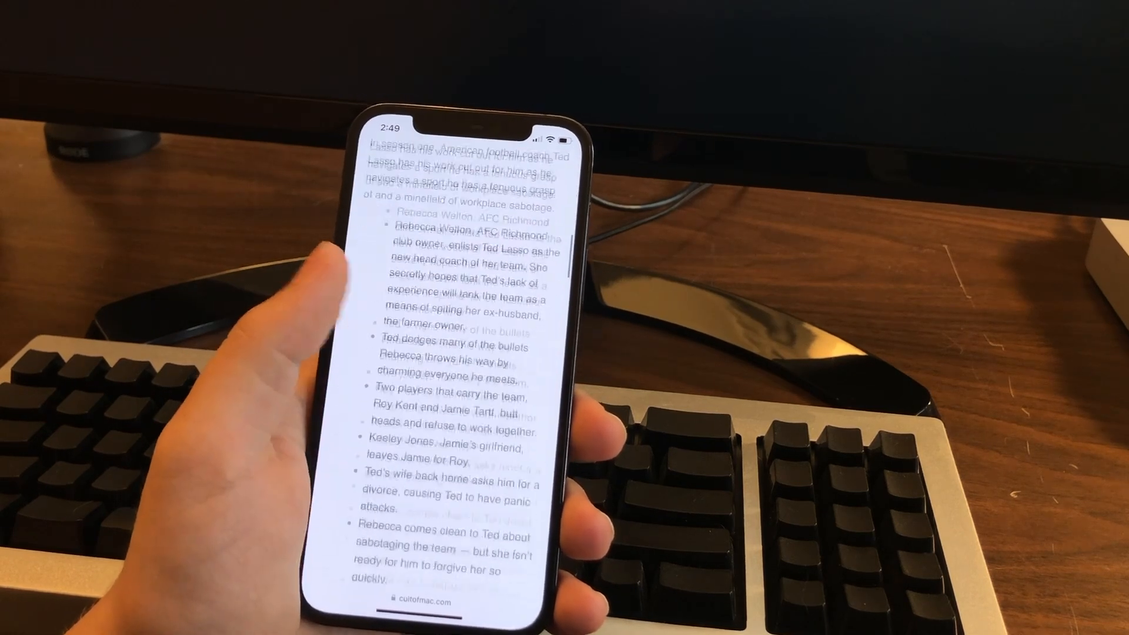
Step: Customize the Start Page to show a scenic Background Image, then go to the tab overview
scroll("up", 3)
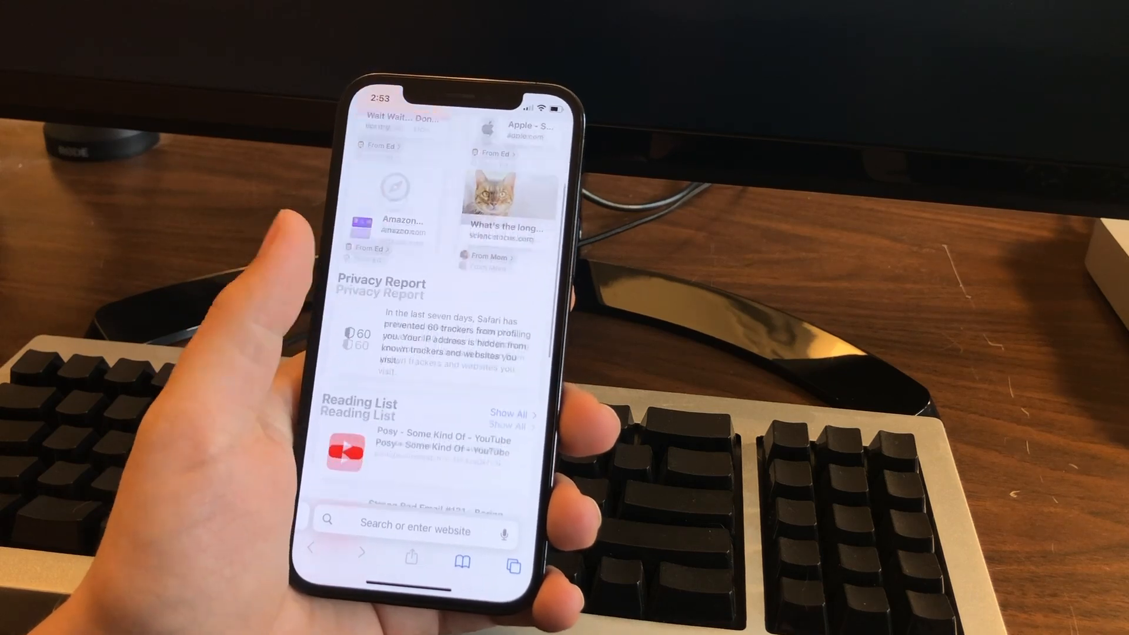
scroll("down", 3)
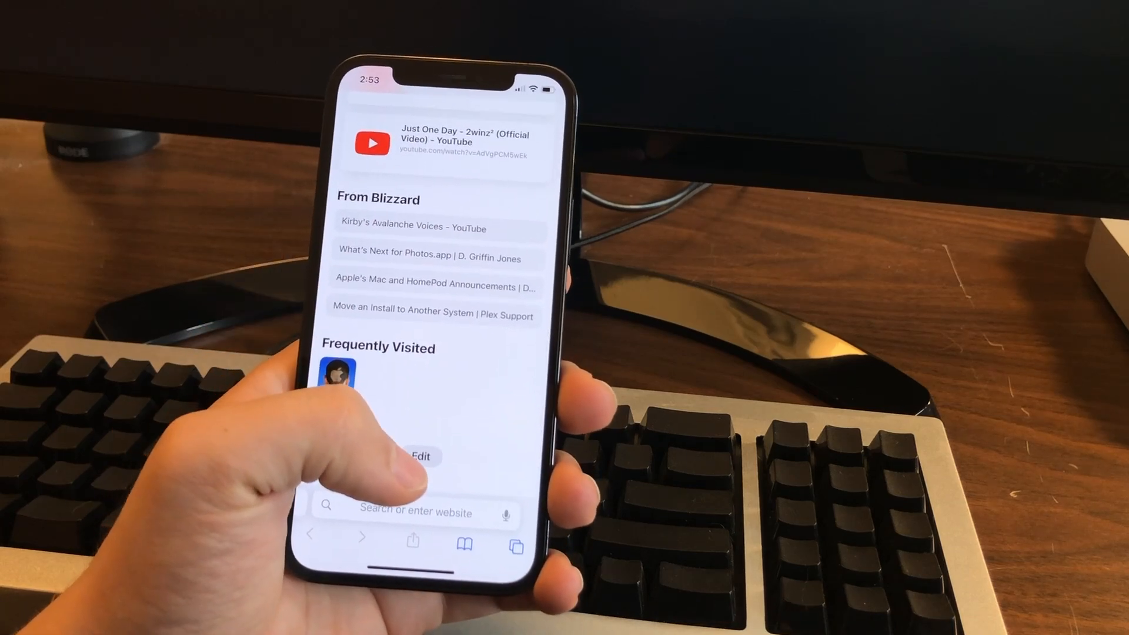
left_click(425, 456)
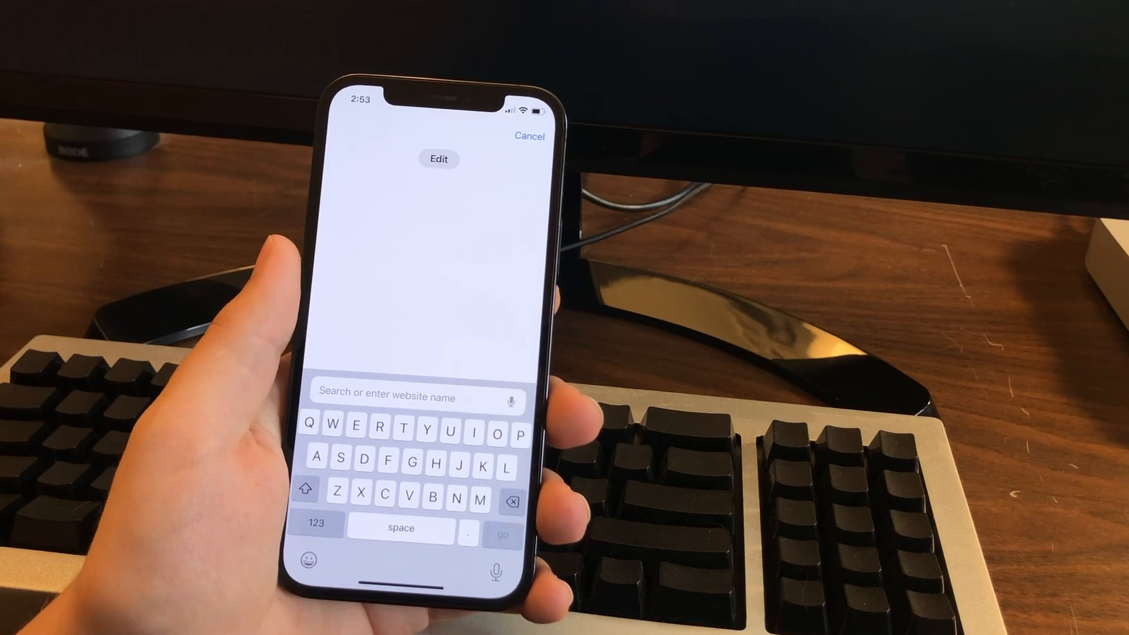
left_click(439, 158)
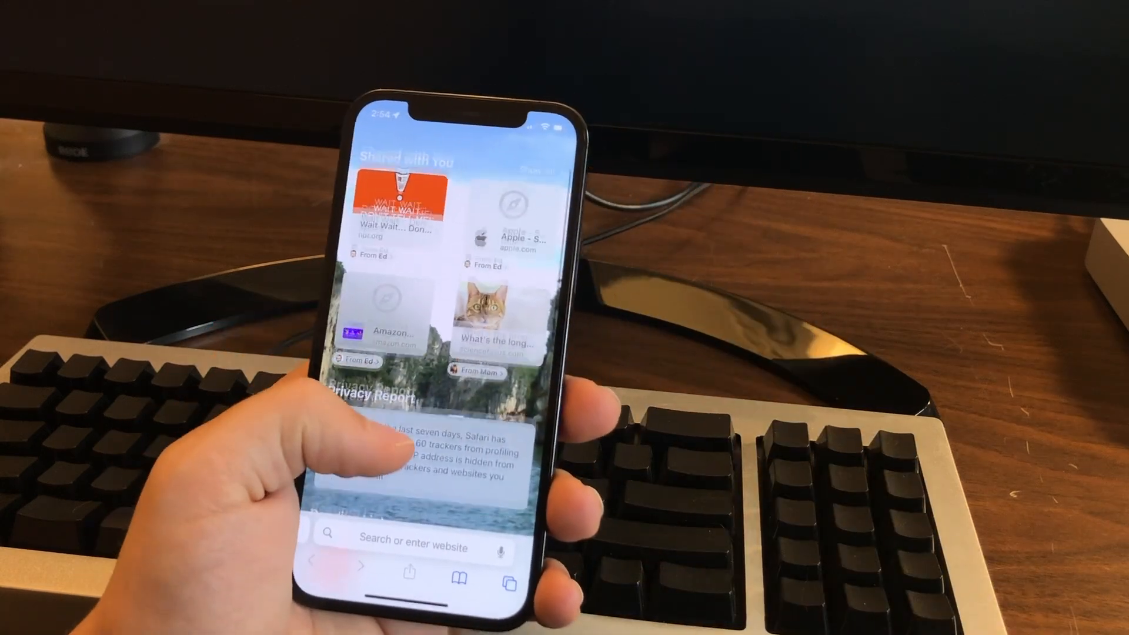
left_click(508, 579)
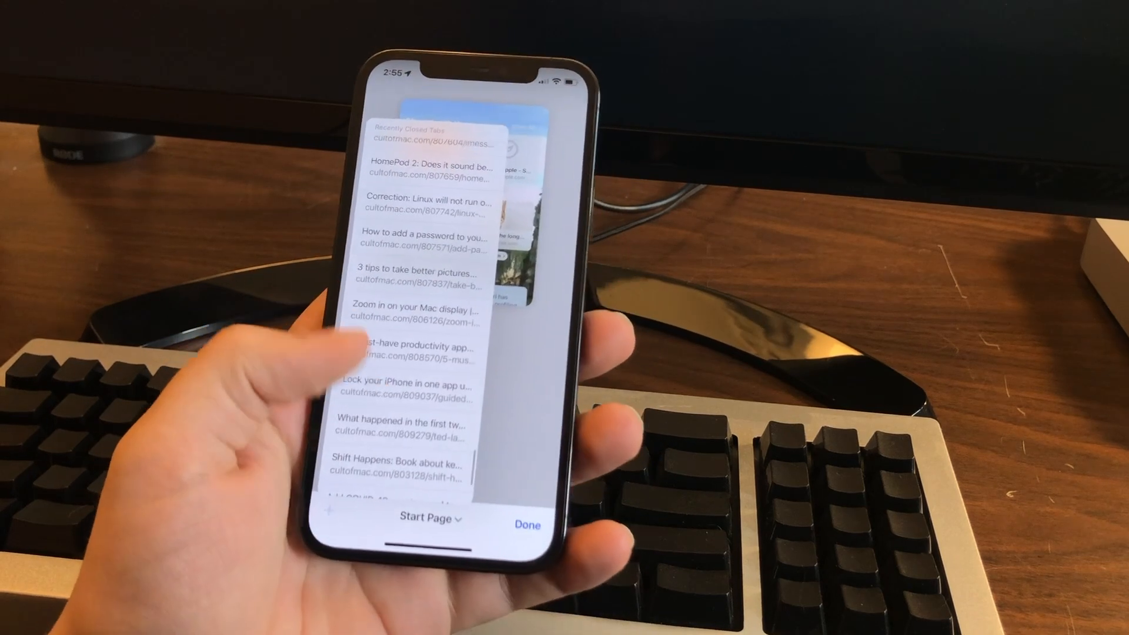
Step: Scroll through the Recently Closed Tabs list of cultofmac.com articles
scroll("down", 3)
type("iMac G3")
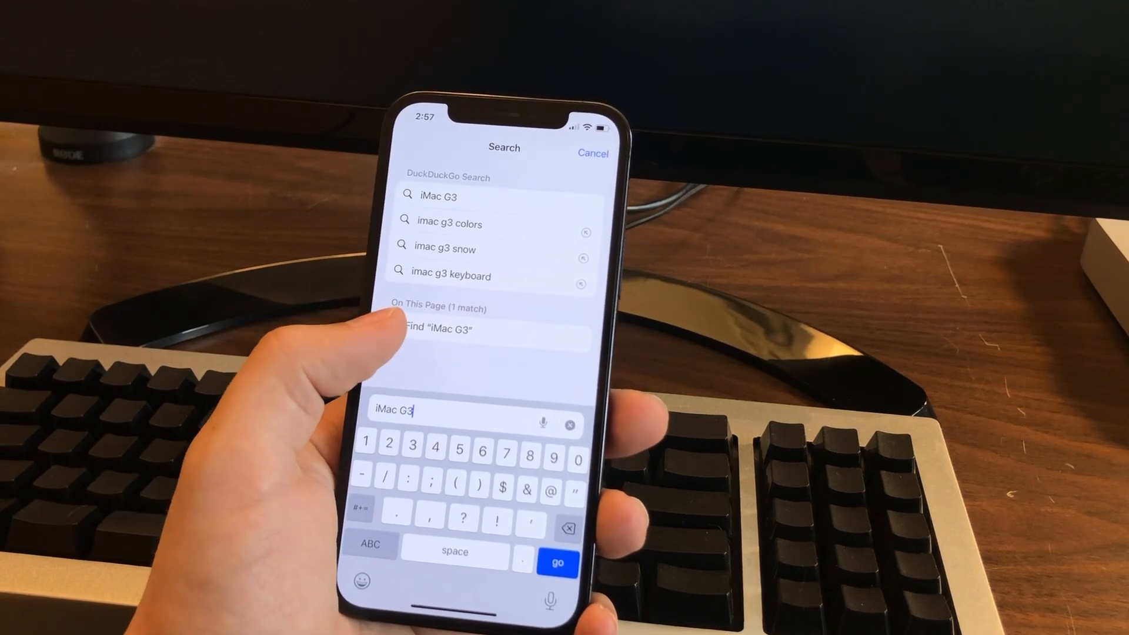
Step: Find 'iMac G3' on the Mac mini M2 article page and step to the next match
left_click(441, 328)
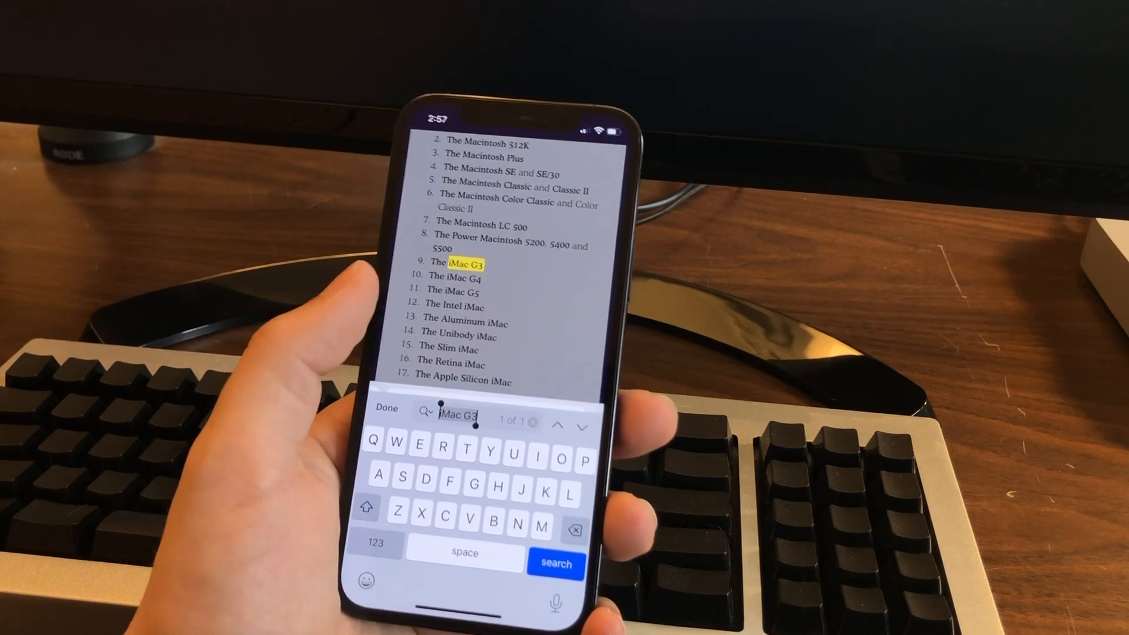
left_click(387, 408)
type("—")
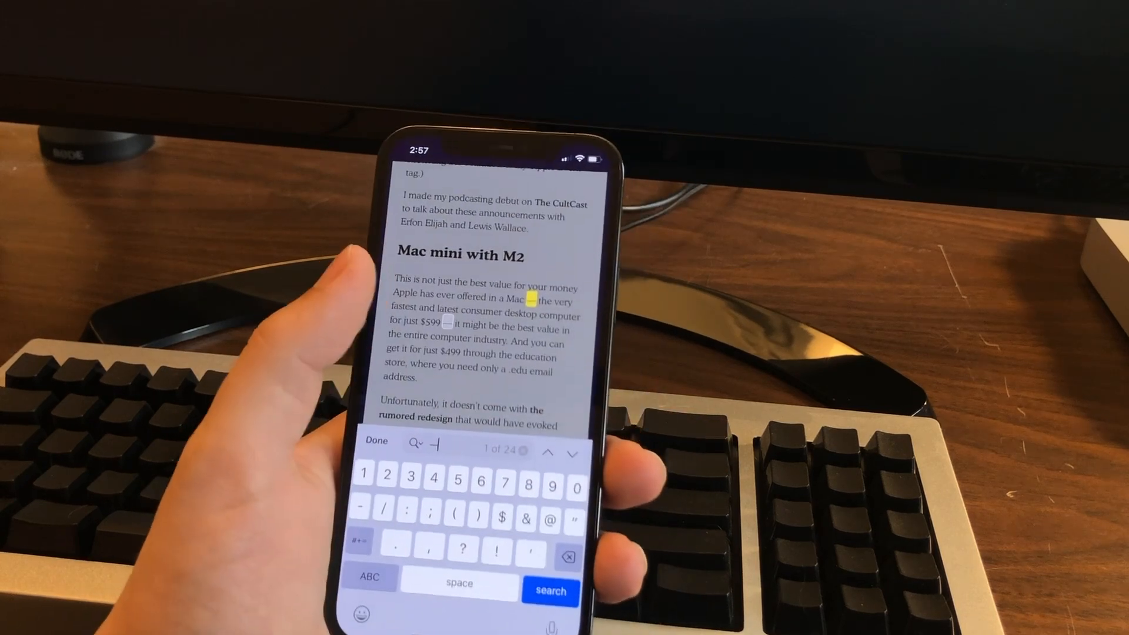
left_click(572, 454)
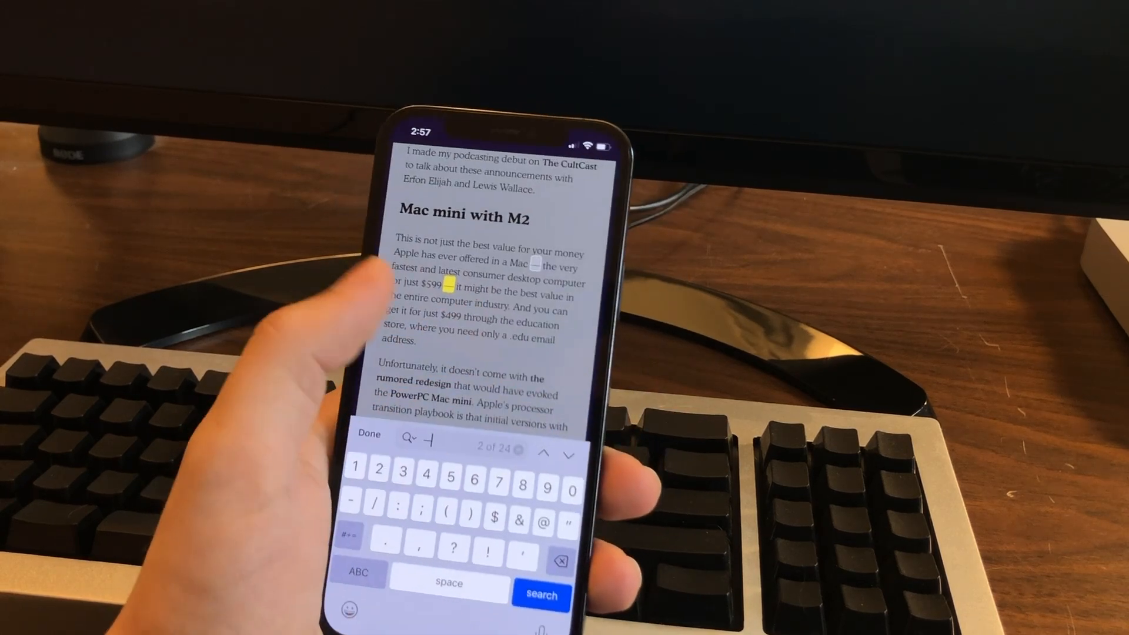
scroll("down", 3)
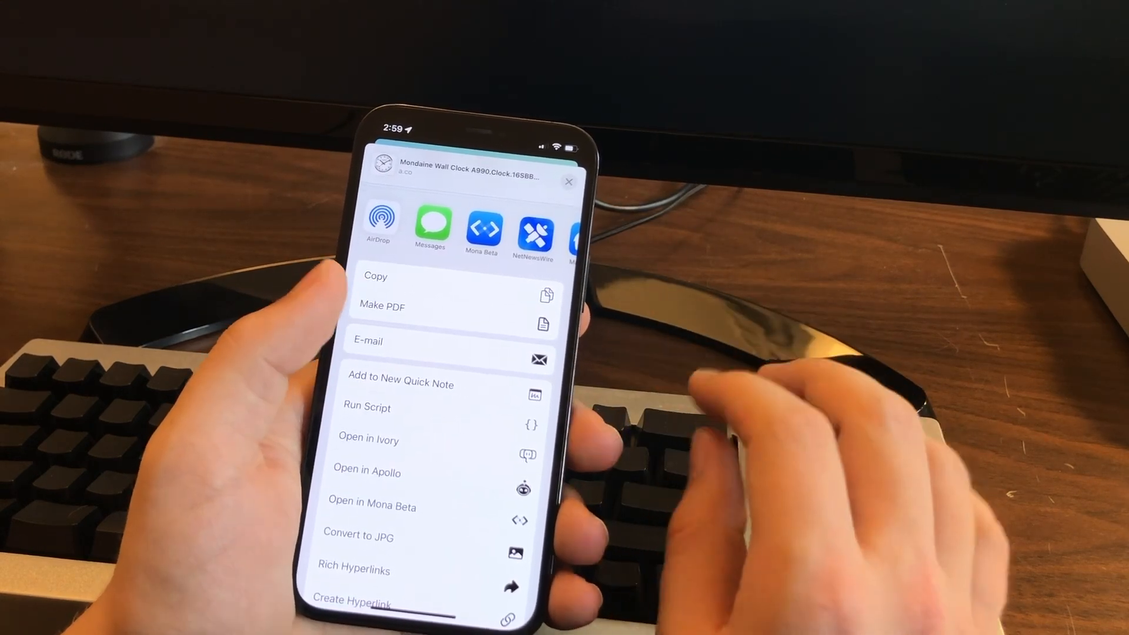
Step: Scroll the Mondaine Wall Clock share sheet to reveal actions like Open in Ivory
scroll("up", 3)
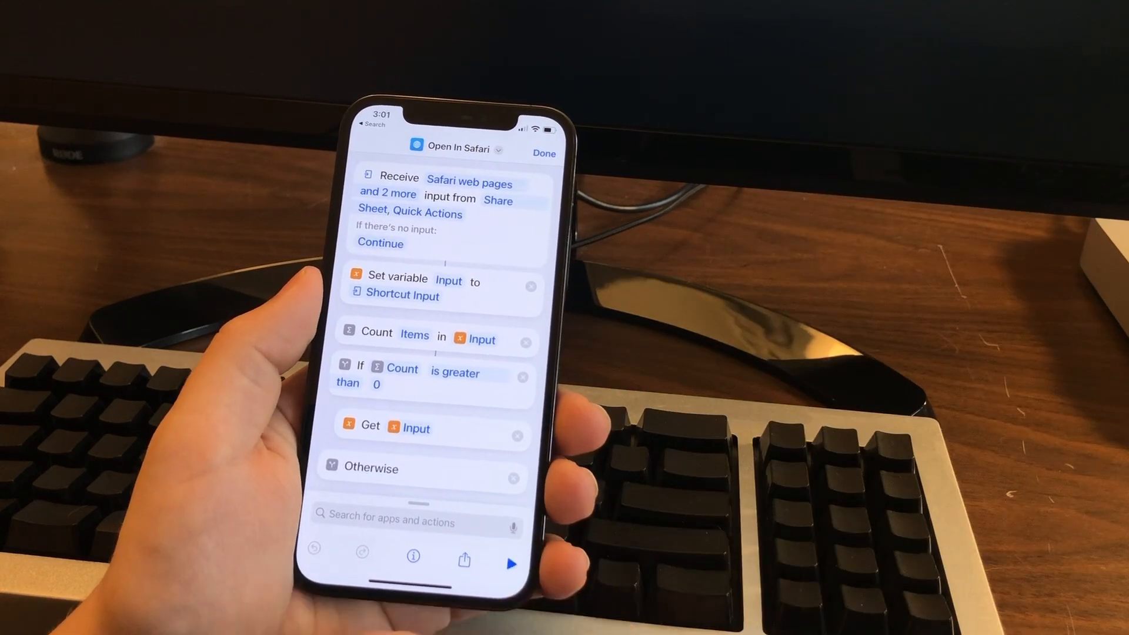
Step: Show the Open In Safari shortcut's Details with Share Sheet and Quick Action enabled
left_click(456, 149)
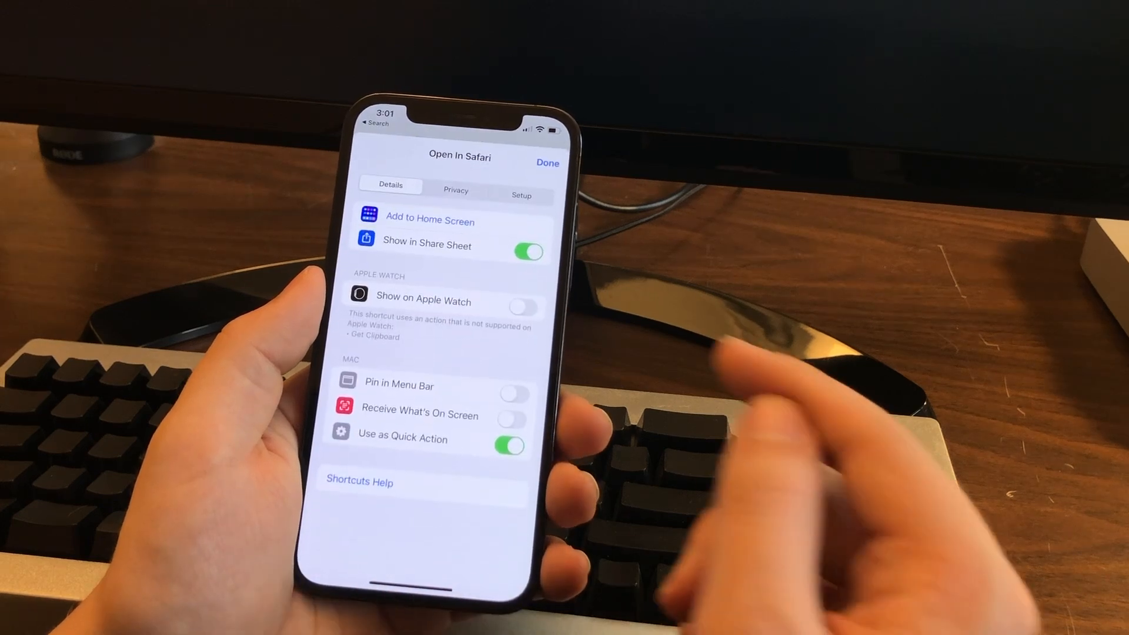